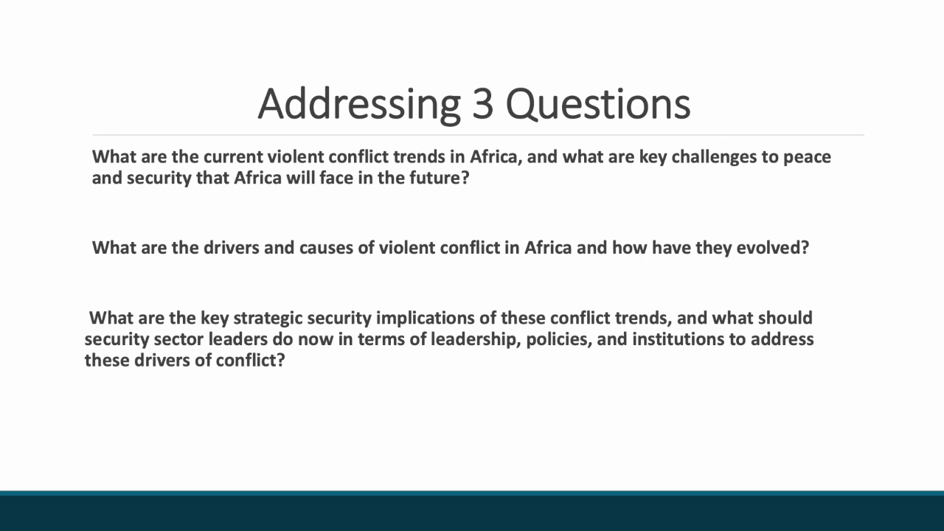
Step: Advance to the ACLED-Index Countries: Extreme to Limited Severity table slide
click(352, 354)
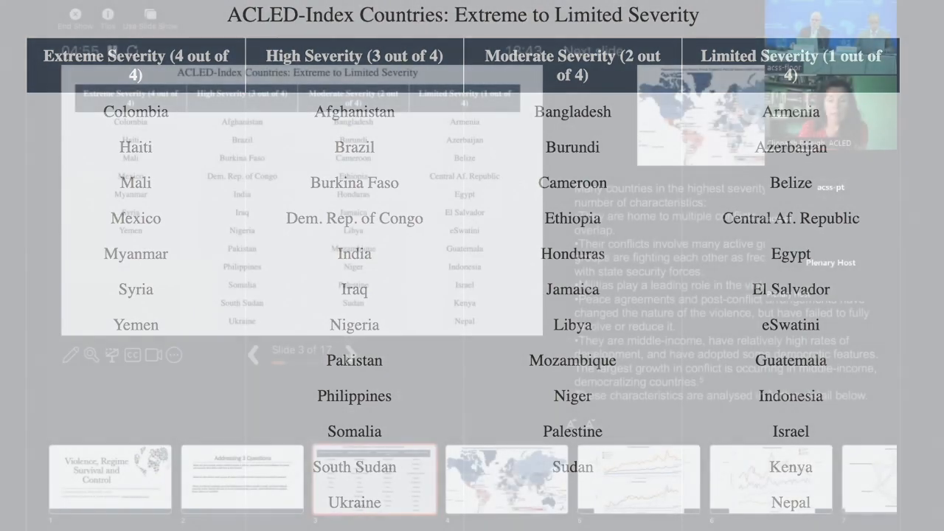
Step: Advance to slide 5 of 17, How Many Unique Groups?, with the event trends by actor chart
click(351, 354)
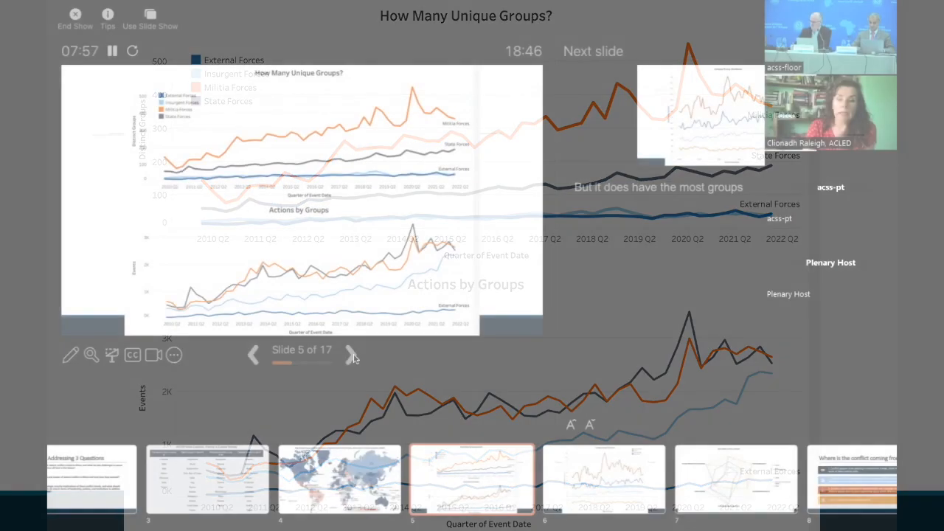
Step: Advance to slide 8 of 17, Where is the conflict coming from?, listing four domestic-politics findings
click(351, 354)
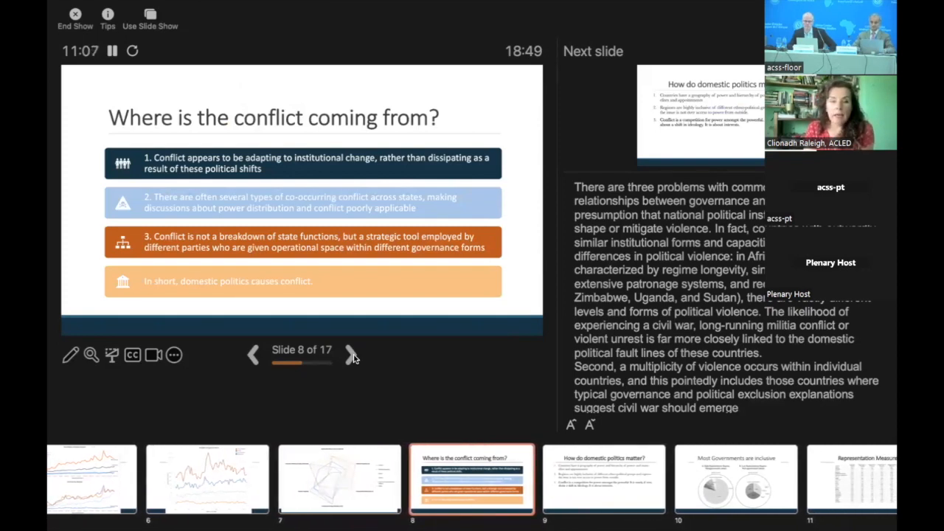
Step: Advance to the radar chart comparing militias, rebels, gangs, cartels, community militias and mobs
click(351, 354)
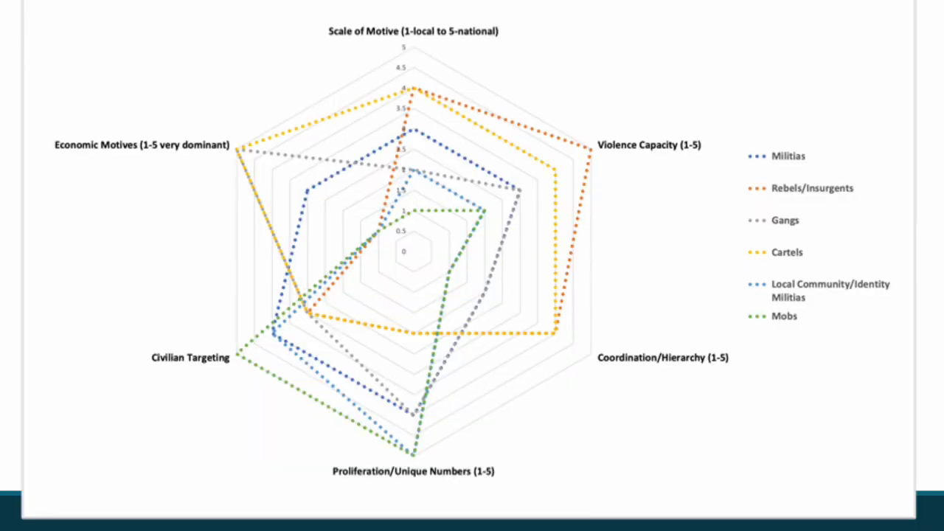
Step: Advance to slide 10, Most Governments are inclusive, with its two cabinet pie charts
key(right)
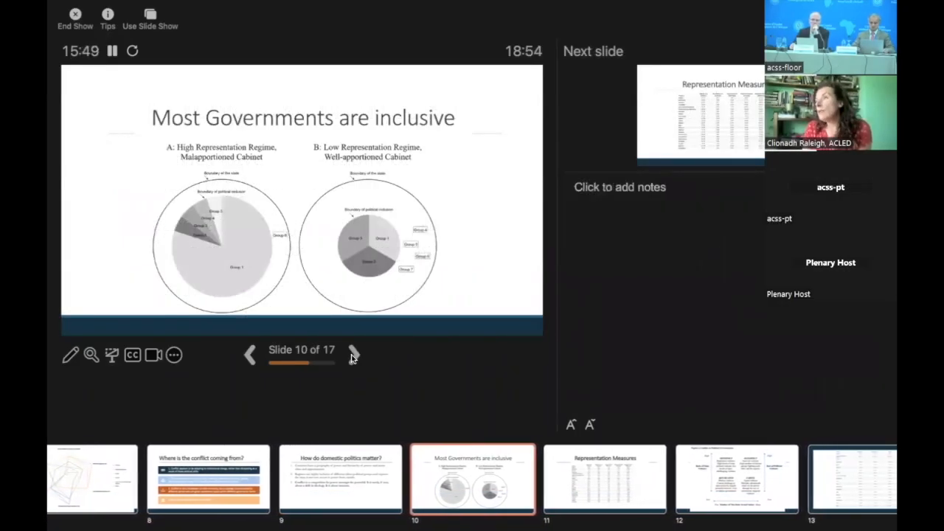
Step: Advance to slide 11, Representation Measures, the country table of cabinet size and malapportionment
click(354, 354)
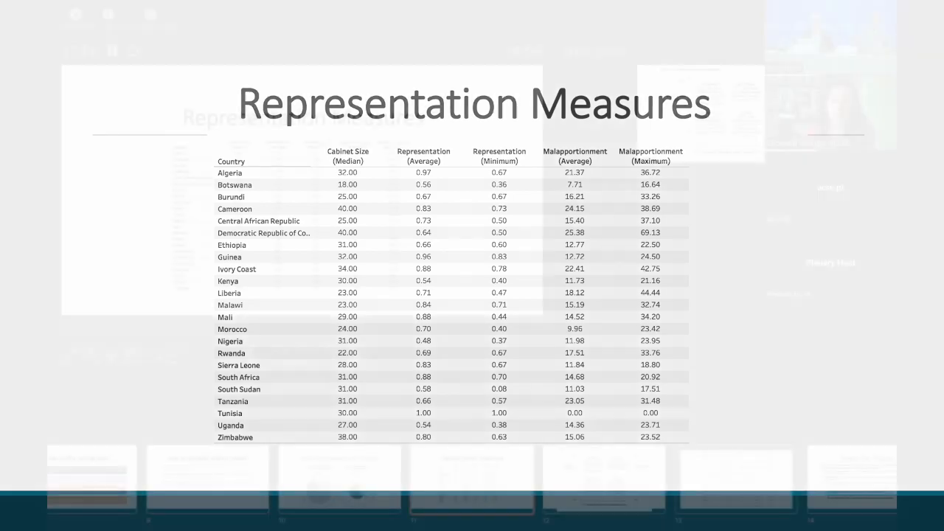
Step: Advance to slide 12, the Conflict in Political Environments figure of monopoly, oligopoly, bifurcated and cartel violence
click(356, 355)
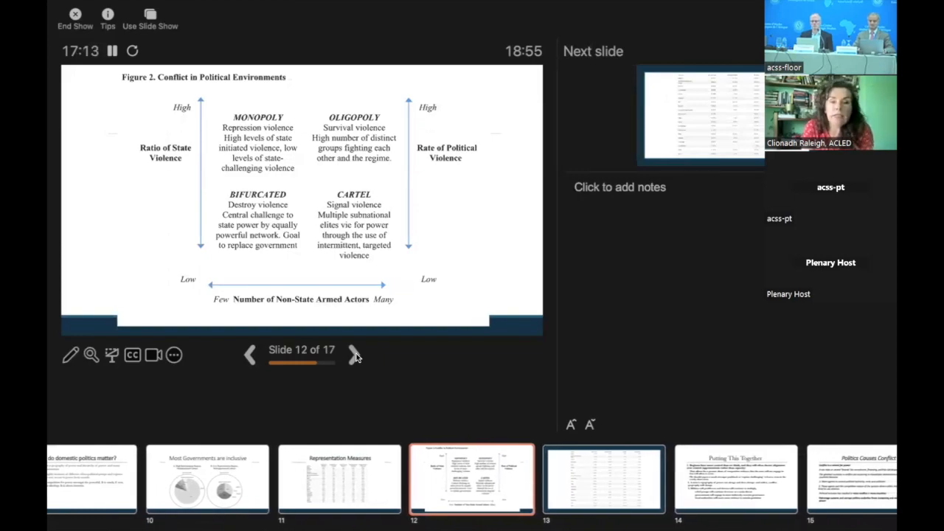
click(354, 354)
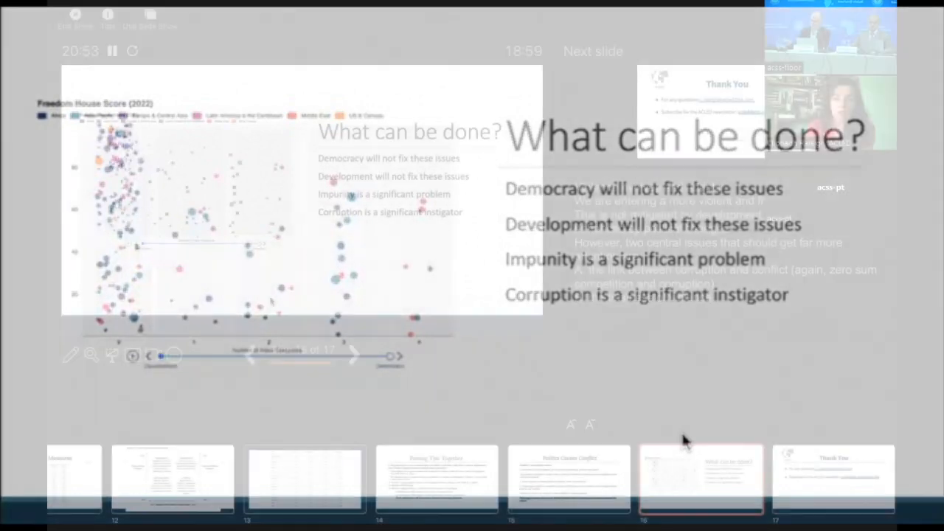
Step: Jump to the final slide 17, Thank You, with contact and newsletter details
click(355, 354)
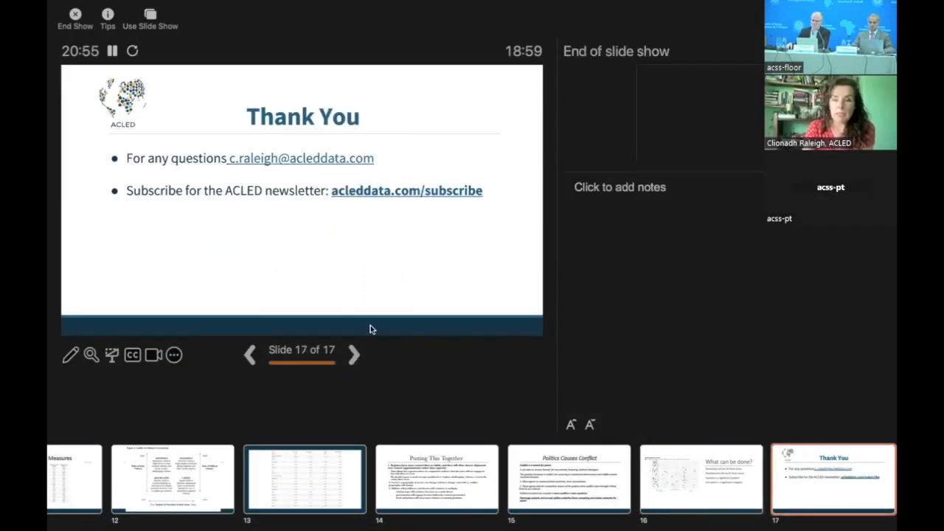